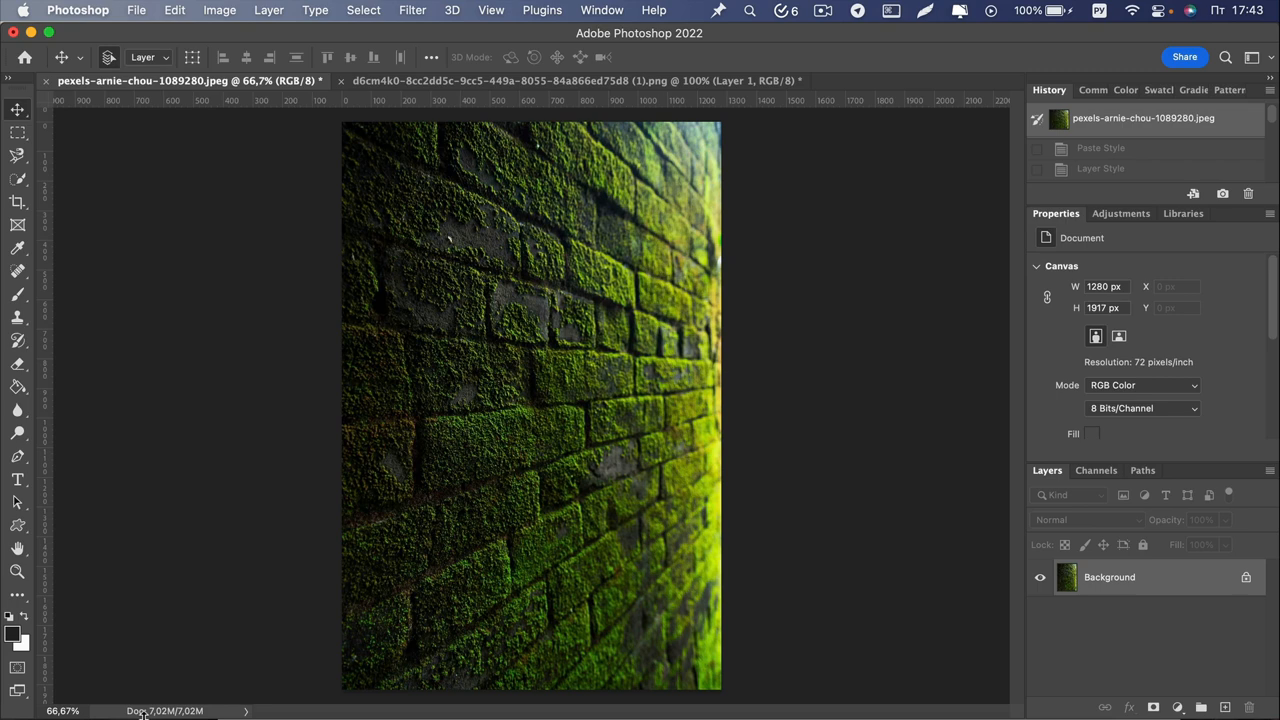
In the logo document, select the whole canvas and copy the Photoshop logo.
left_click(595, 80)
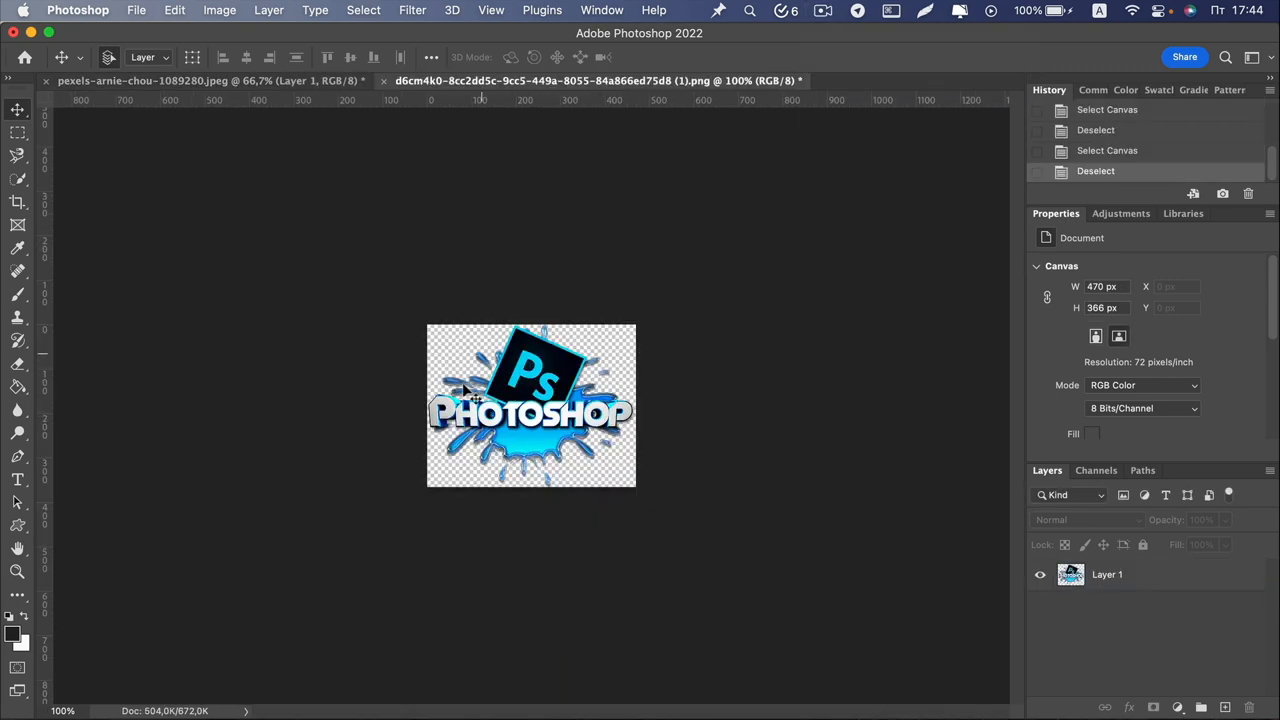
left_click(363, 10)
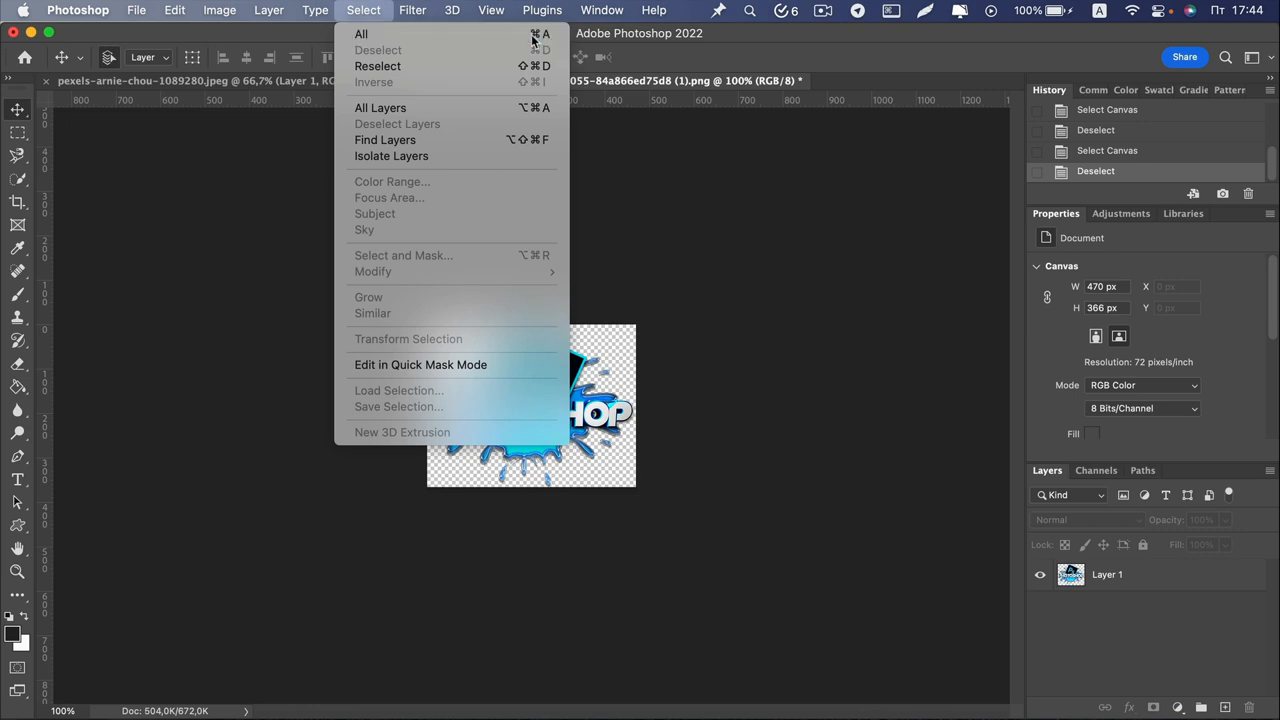
left_click(174, 10)
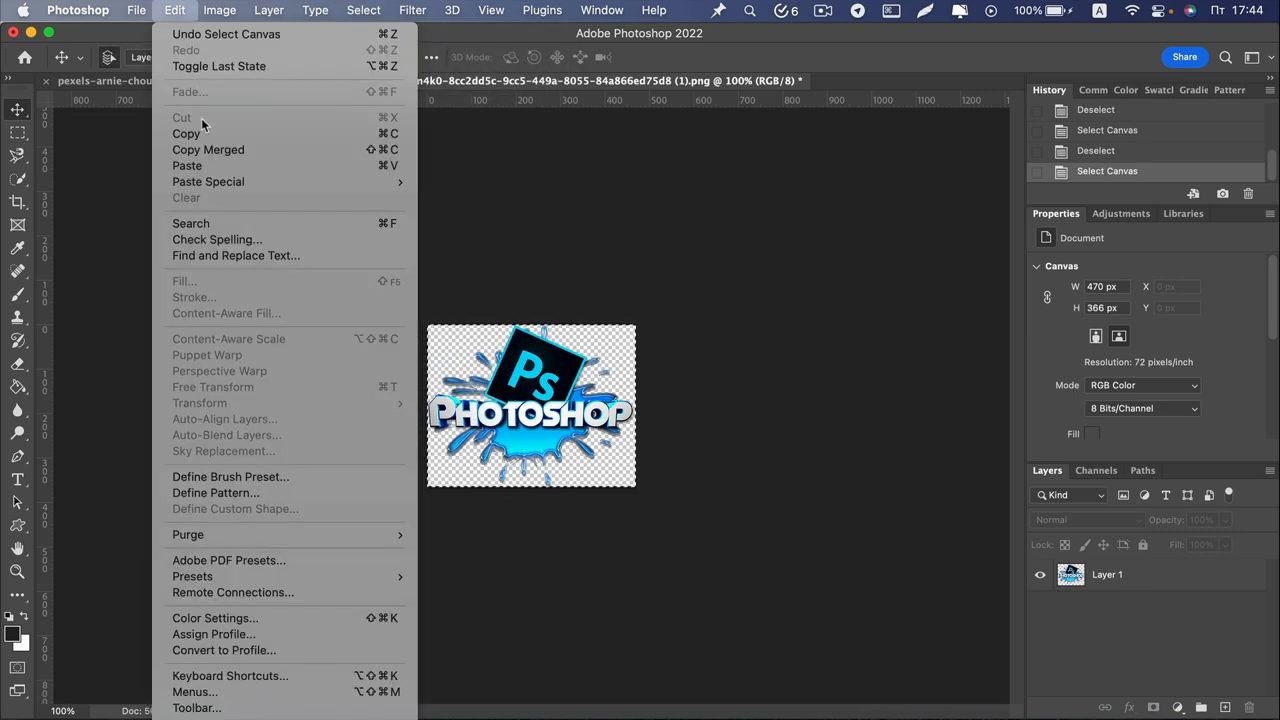
mouse_move(330, 133)
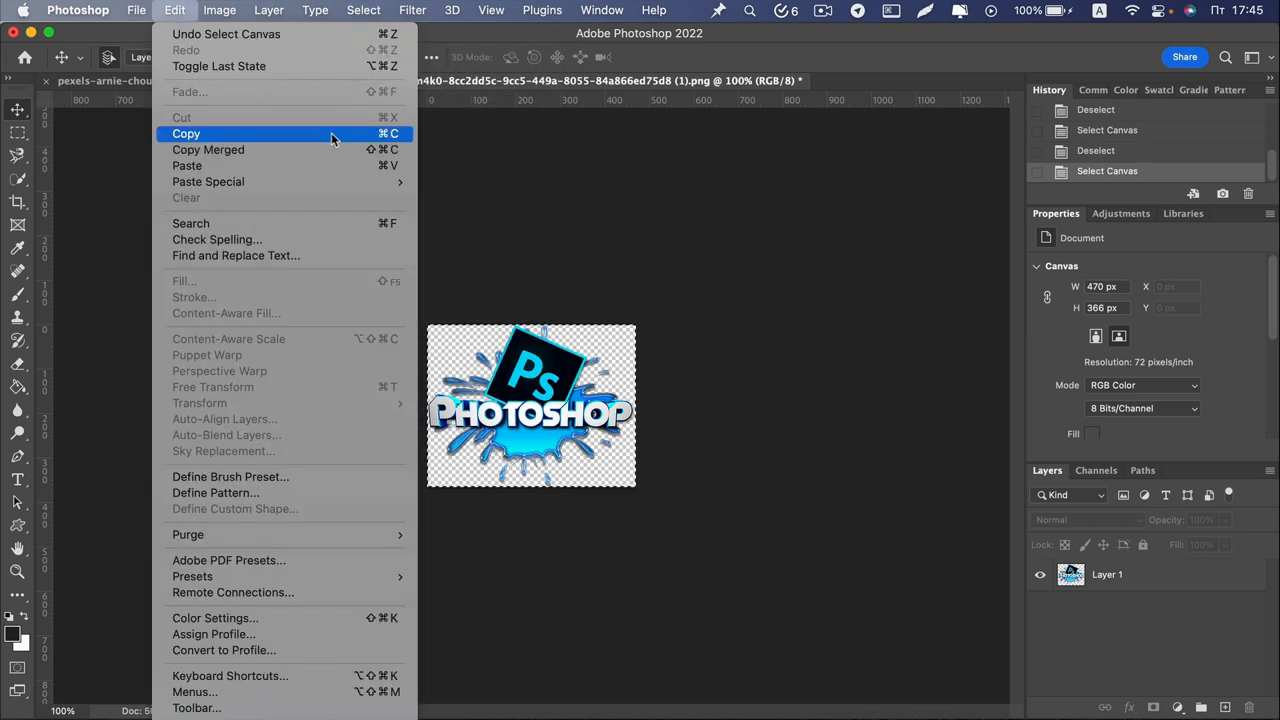
left_click(185, 133)
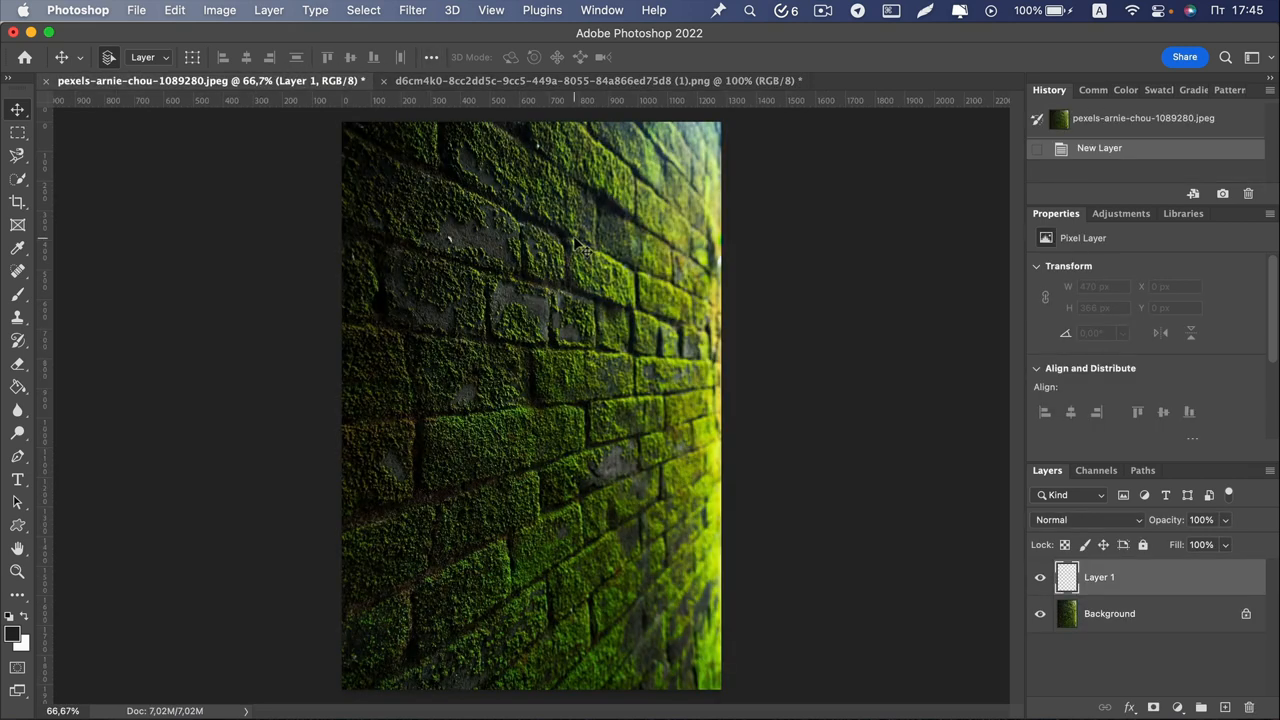
mouse_move(1115, 572)
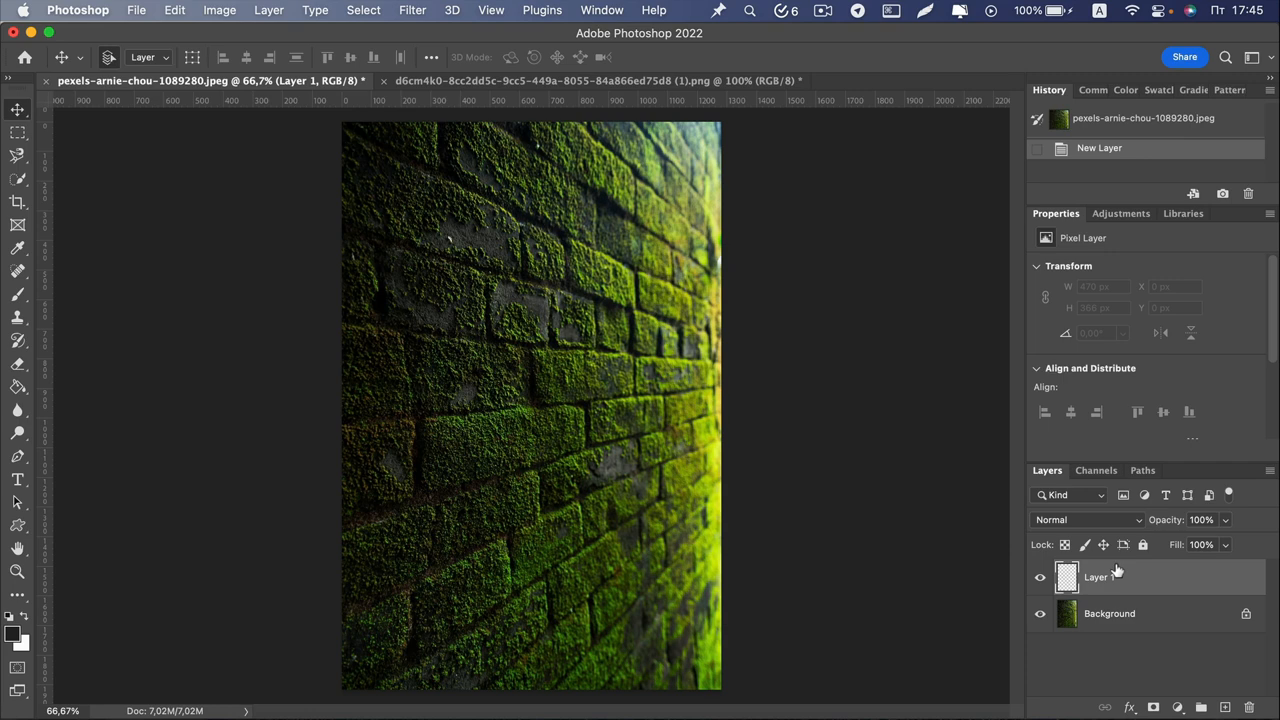
Launch Filter > Vanishing Point on the brick wall photo.
left_click(412, 10)
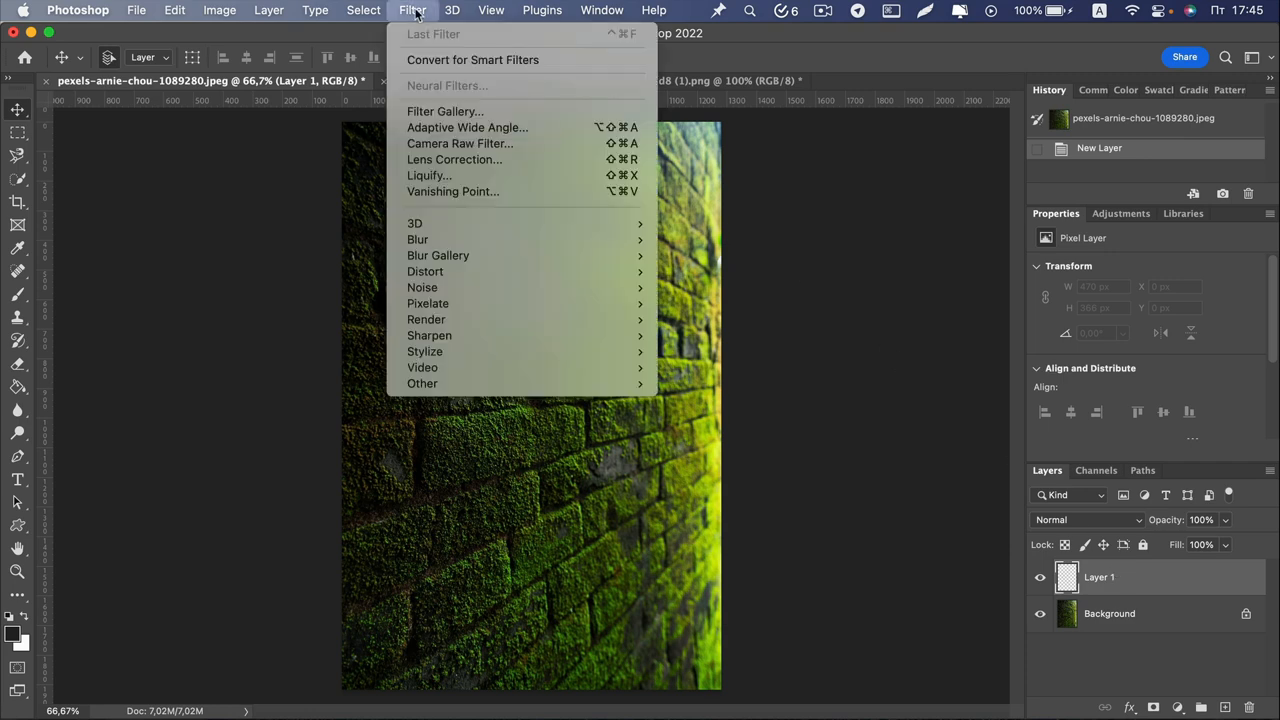
mouse_move(452, 191)
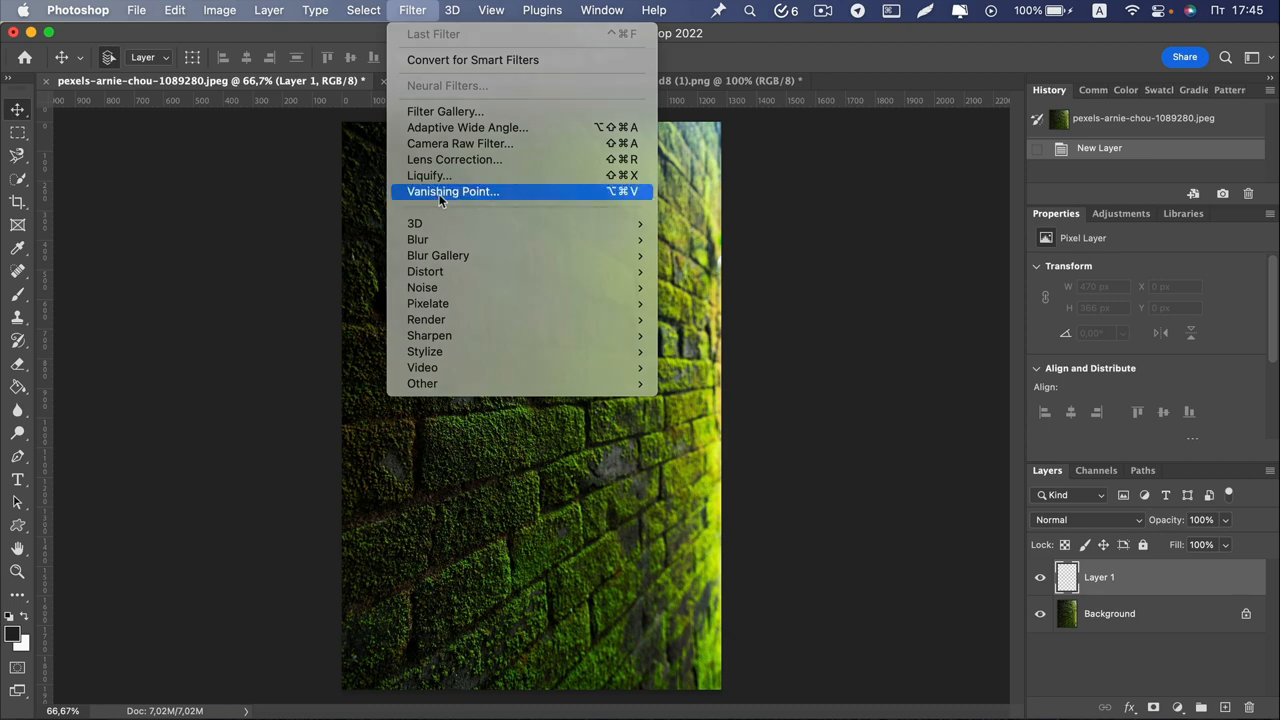
left_click(452, 191)
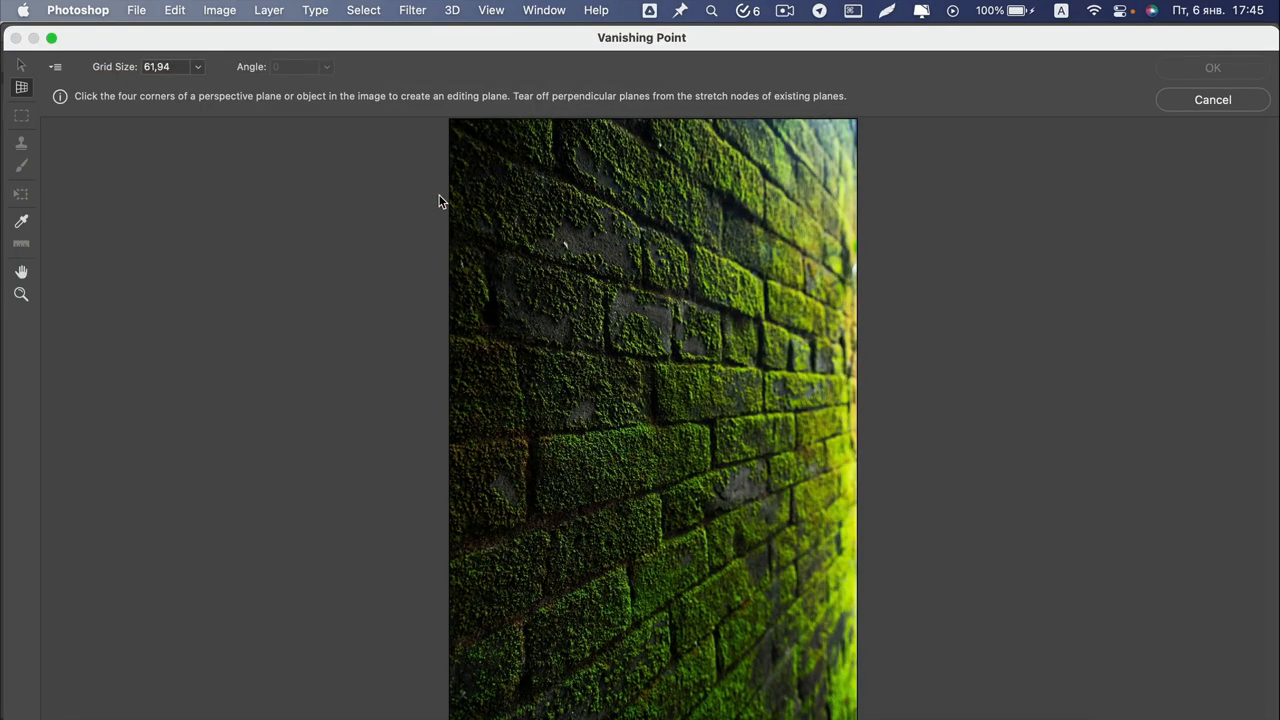
Draw a perspective grid plane along the brick rows of the wall.
left_click(494, 250)
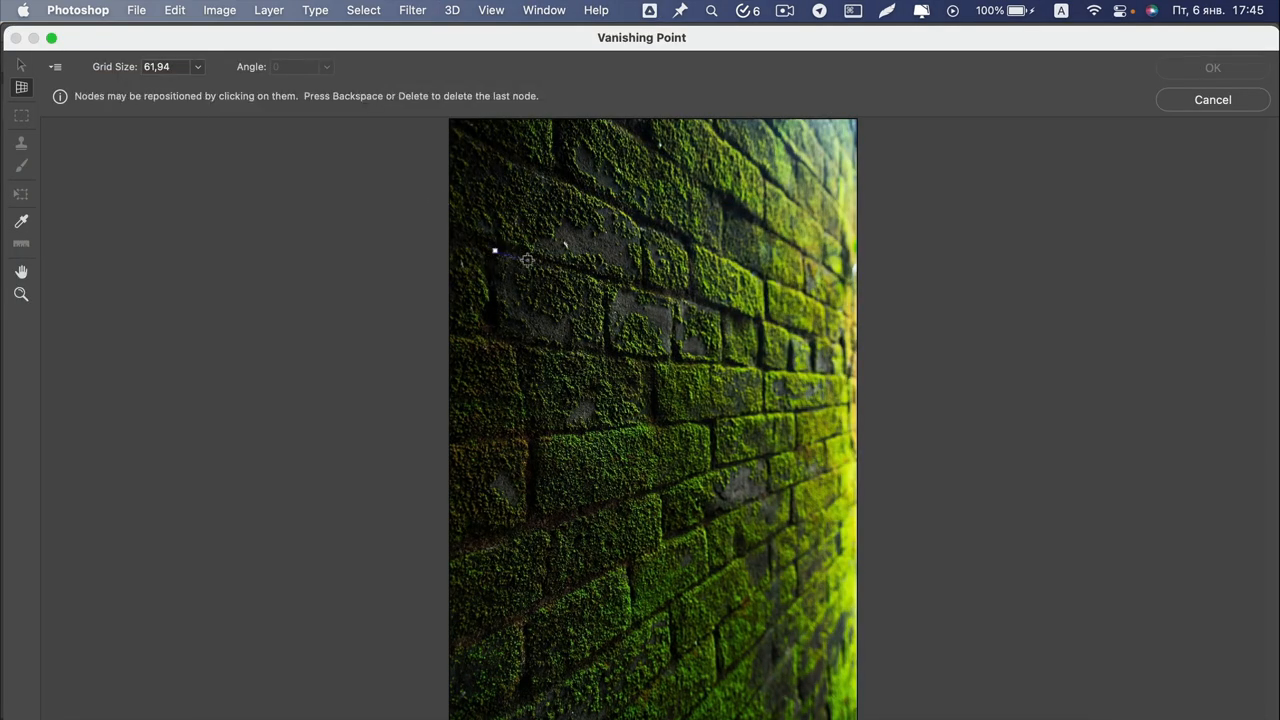
left_click(762, 319)
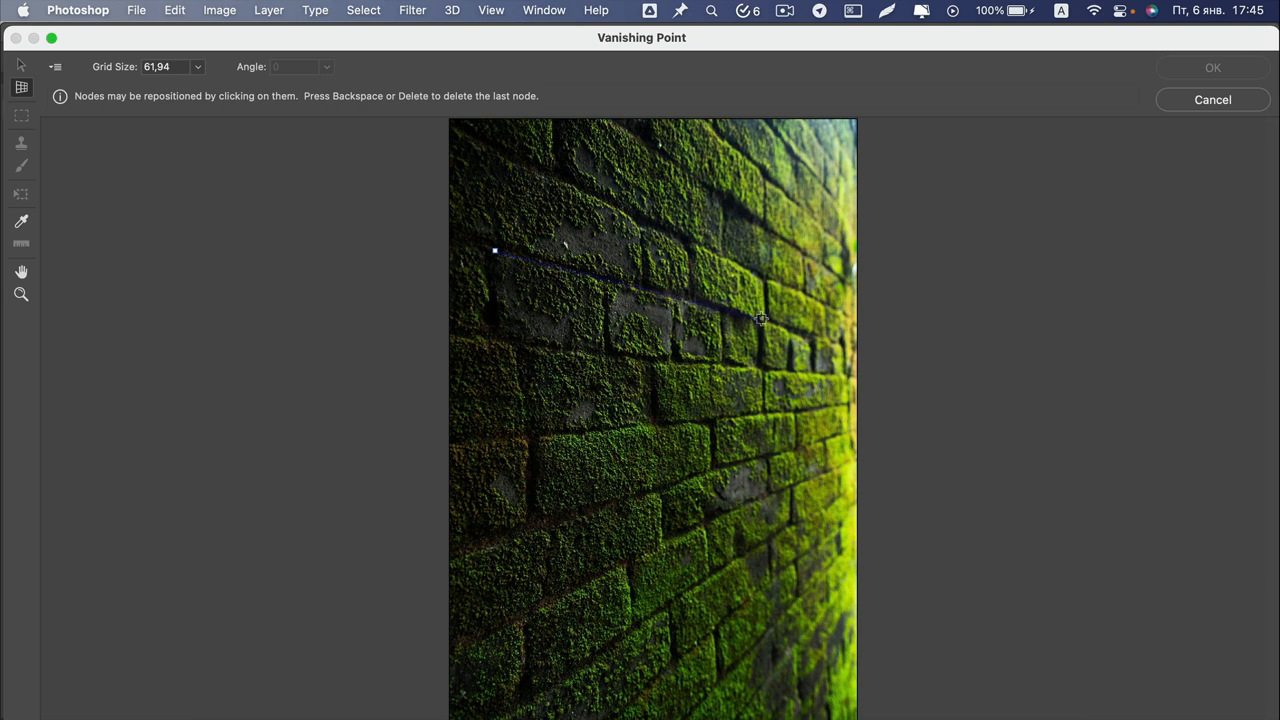
mouse_move(795, 325)
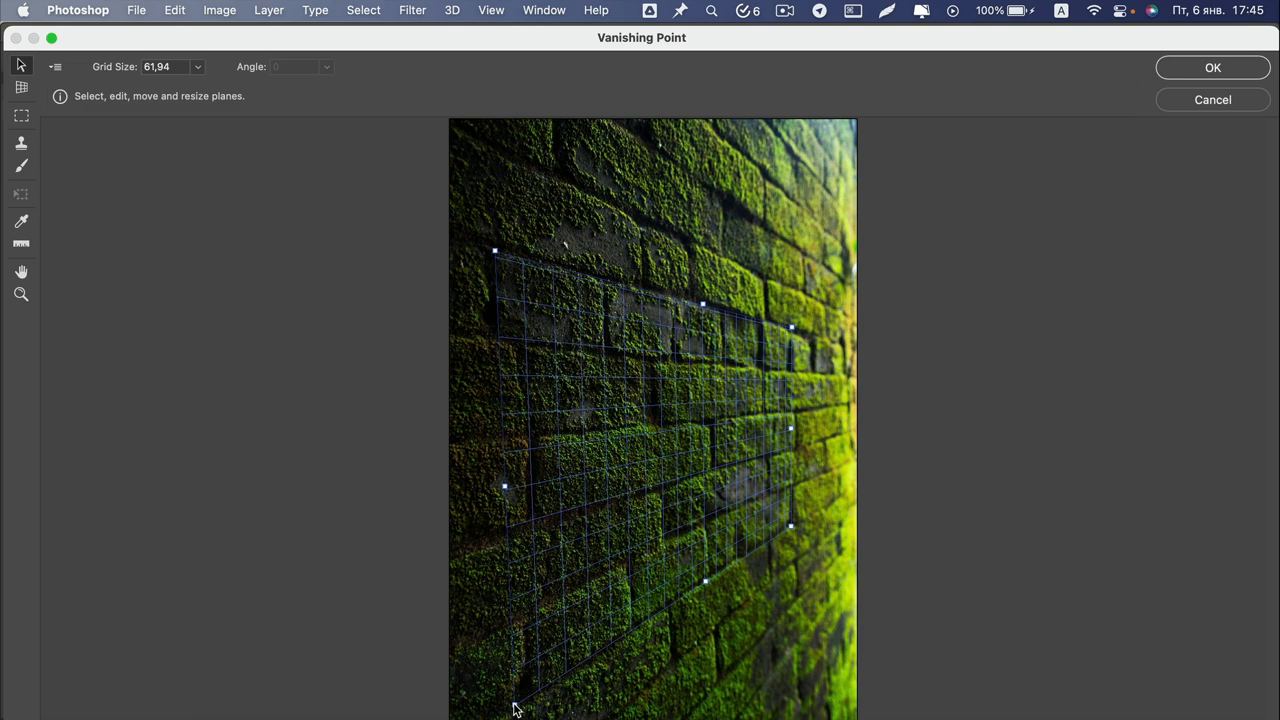
left_click(21, 116)
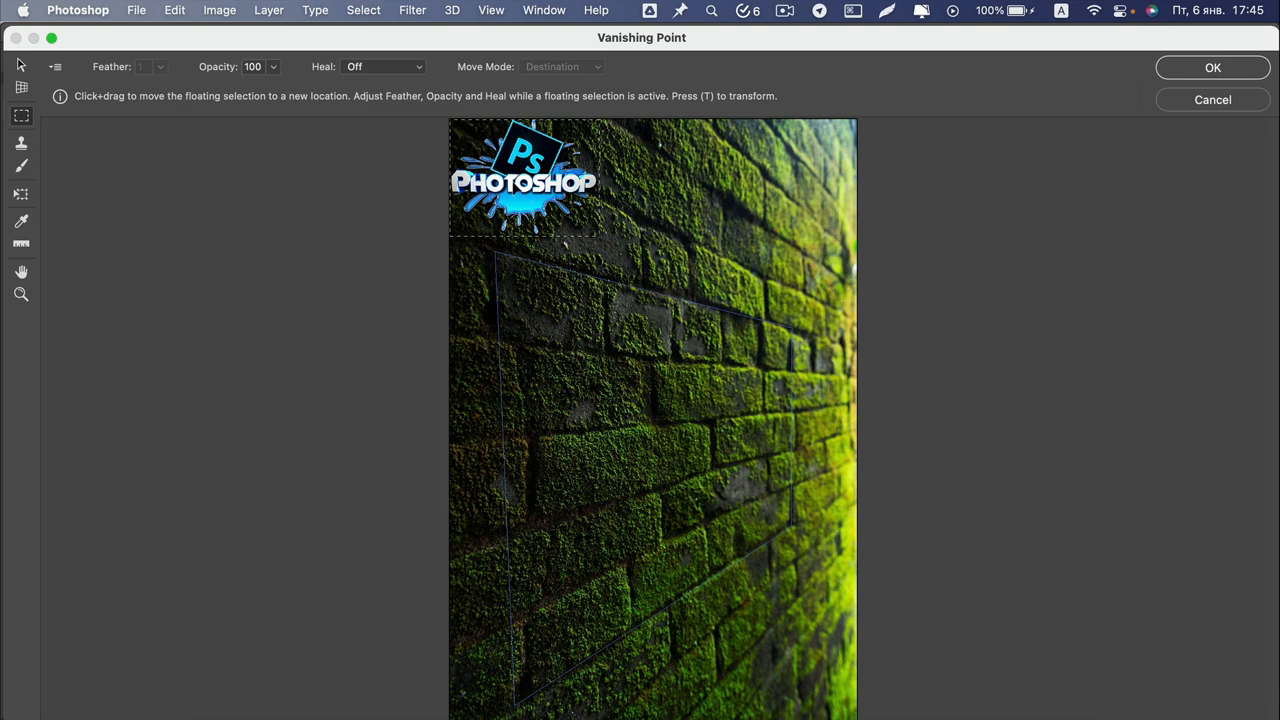
Drag the pasted logo onto the wall plane, scale it up, and apply with OK.
left_click_drag(525, 175, 655, 430)
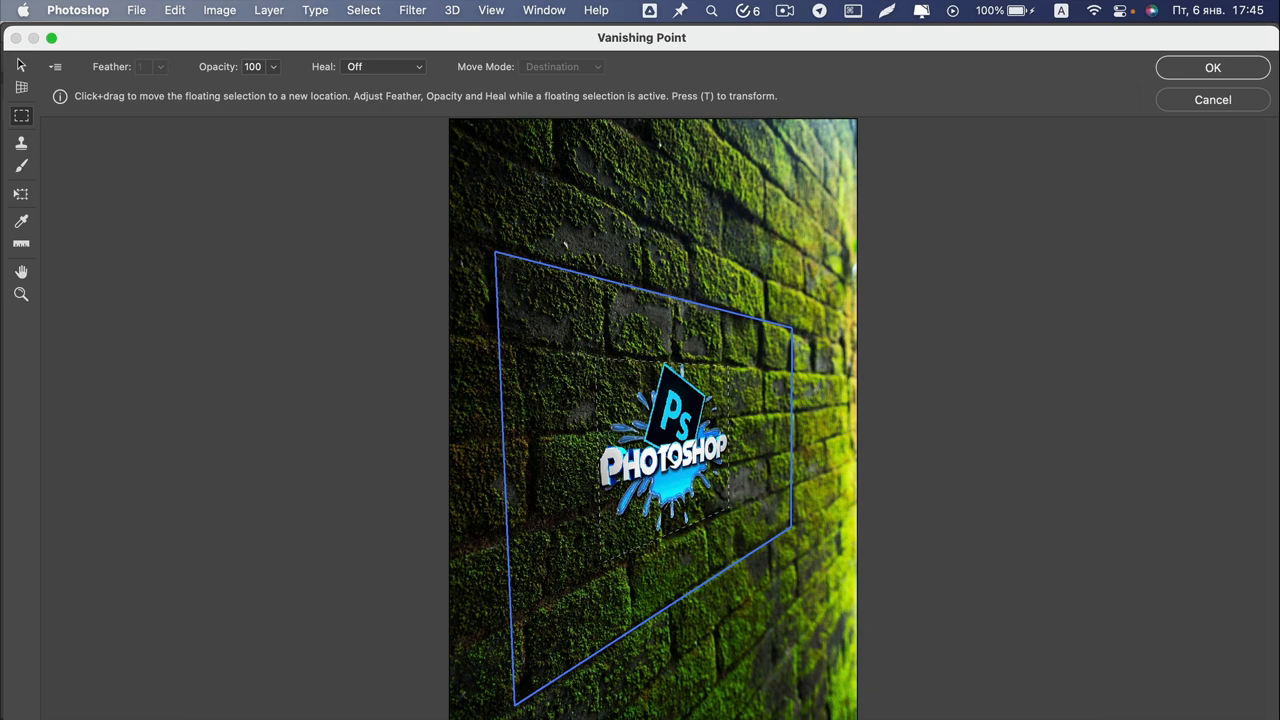
key("t")
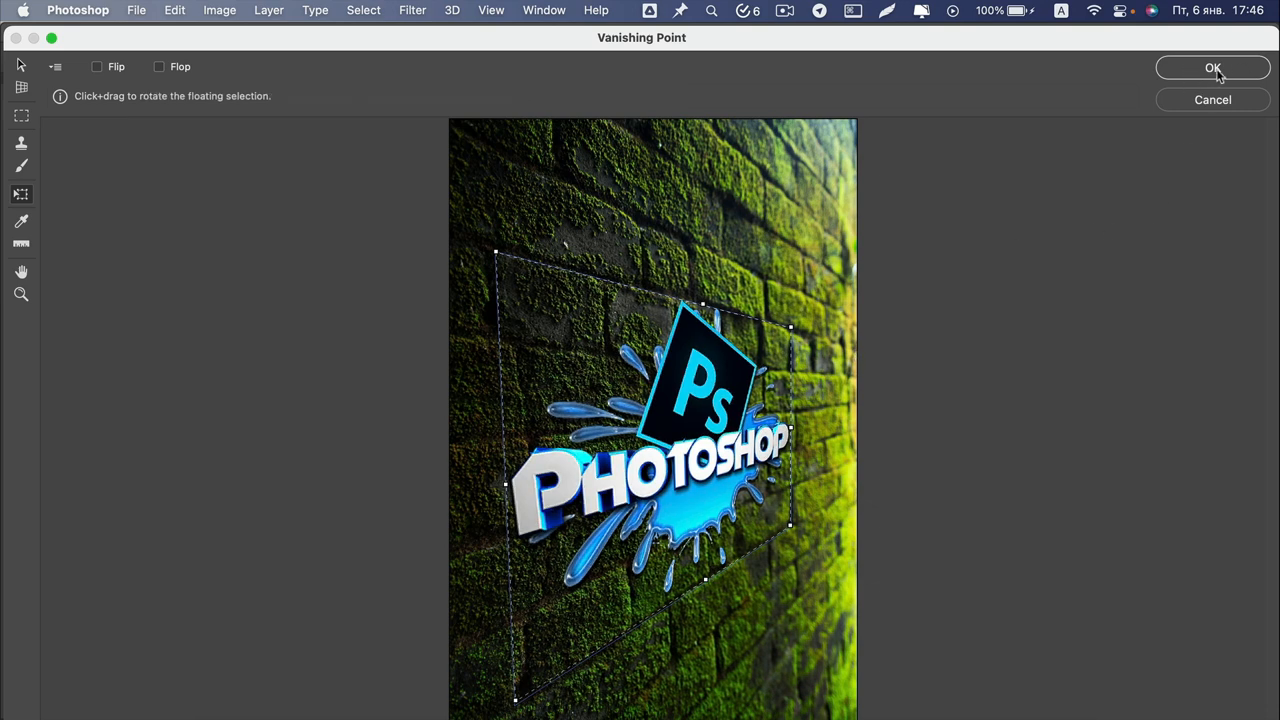
left_click(1212, 67)
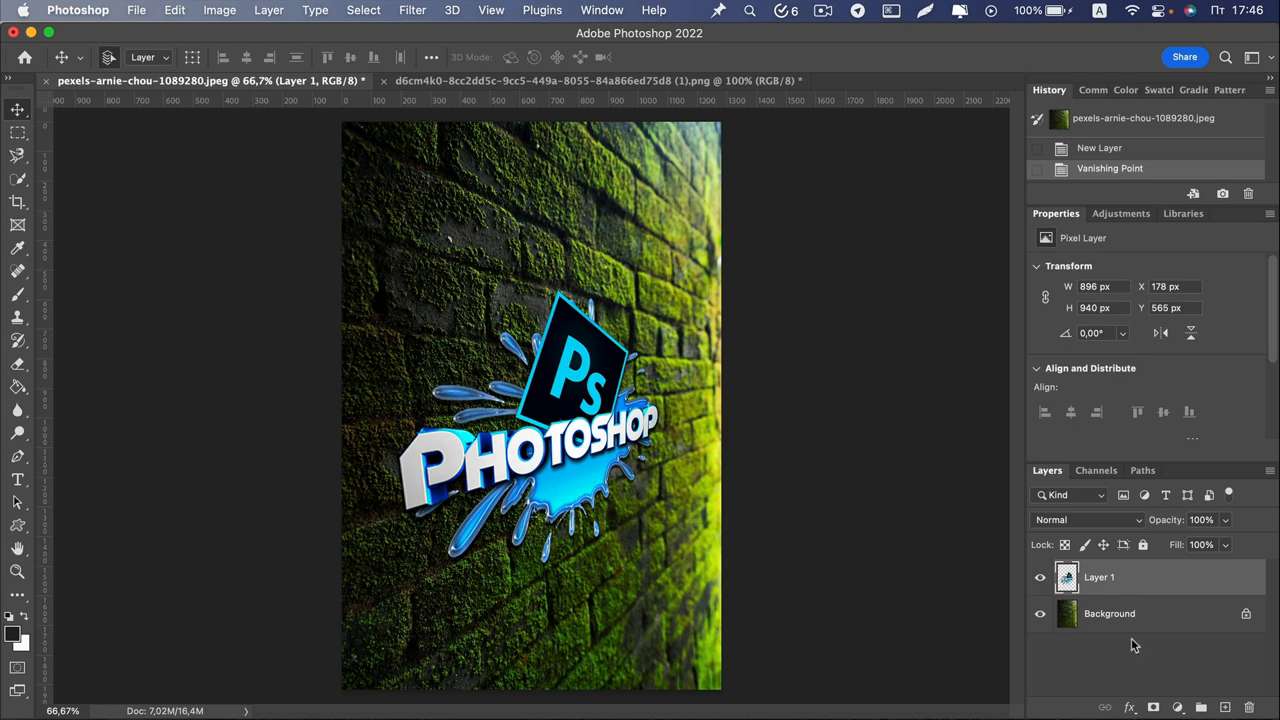
mouse_move(1129, 708)
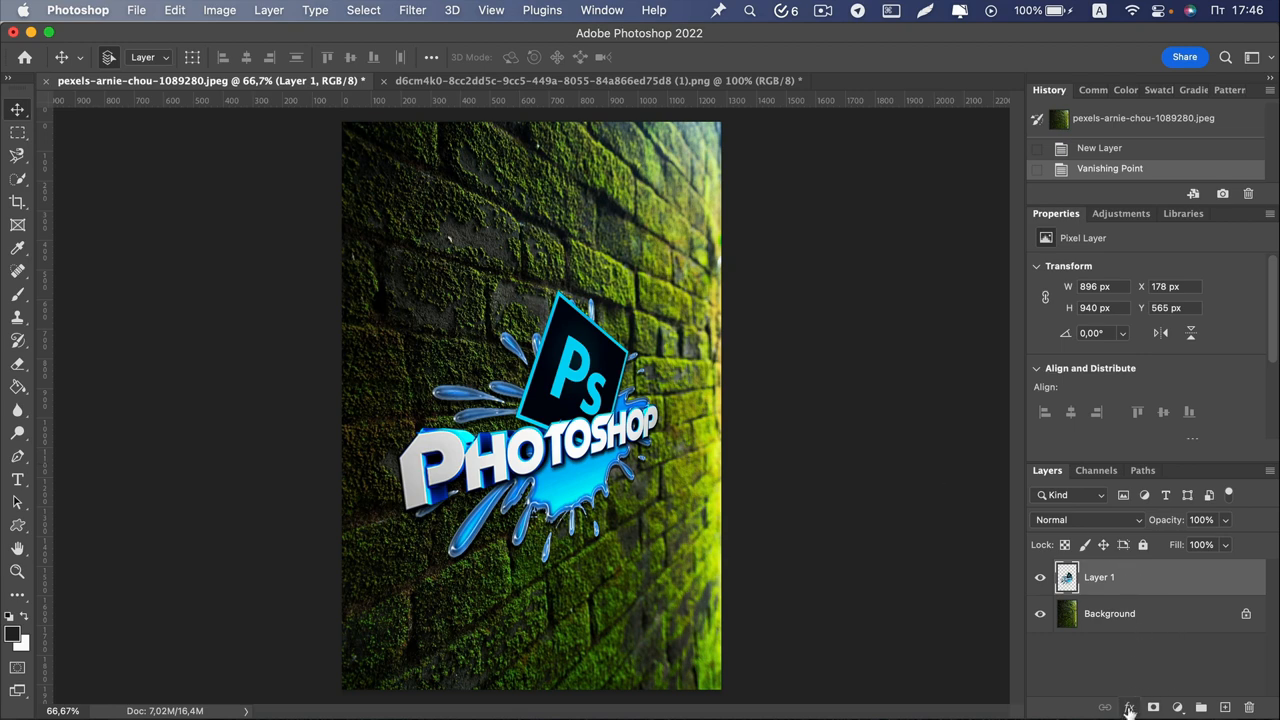
Open Blending Options for Layer 1 from the Layers panel fx menu.
left_click(1128, 707)
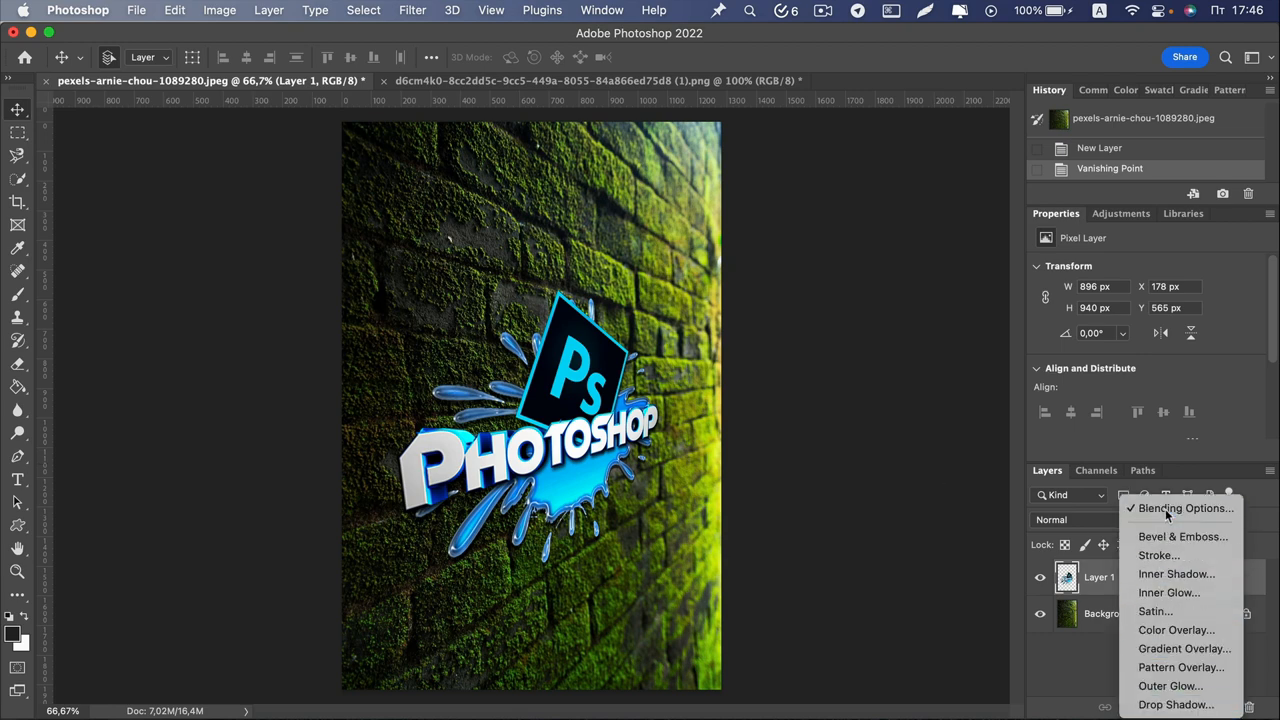
left_click(1185, 508)
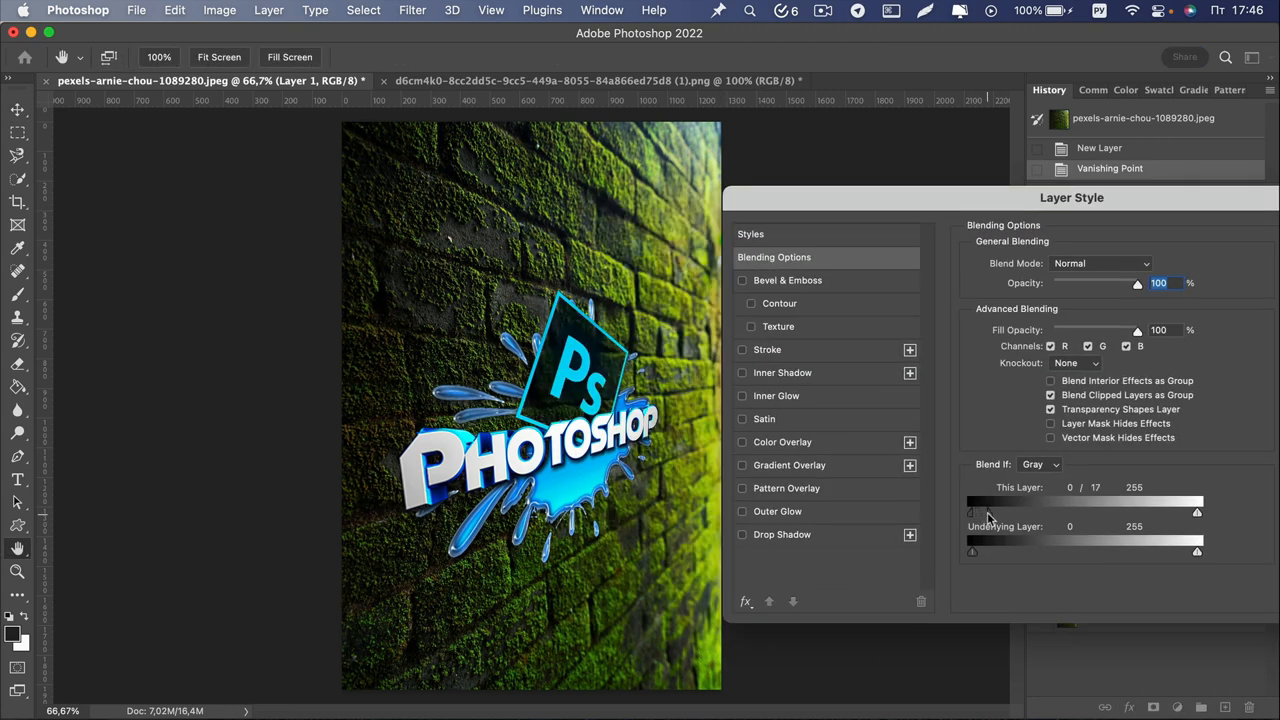
Split the This Layer and Underlying Layer Blend If sliders so brick texture shows through.
left_click_drag(970, 511, 977, 511)
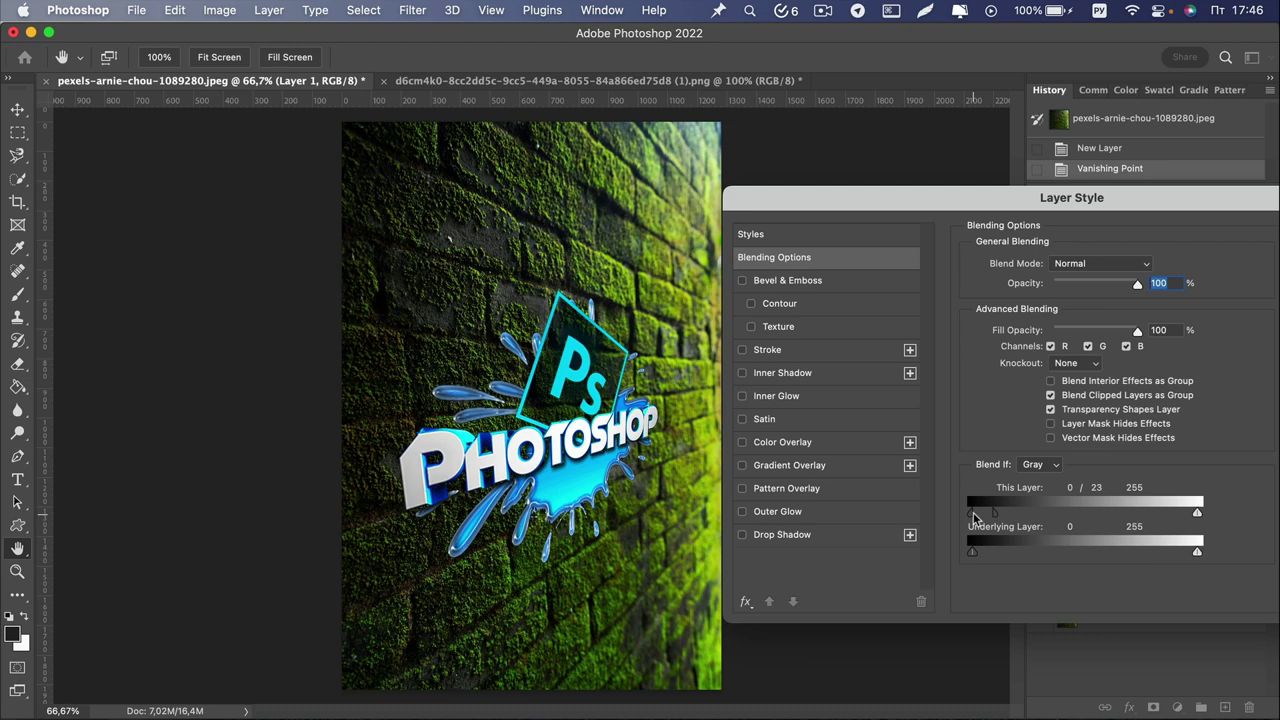
left_click_drag(972, 511, 988, 511)
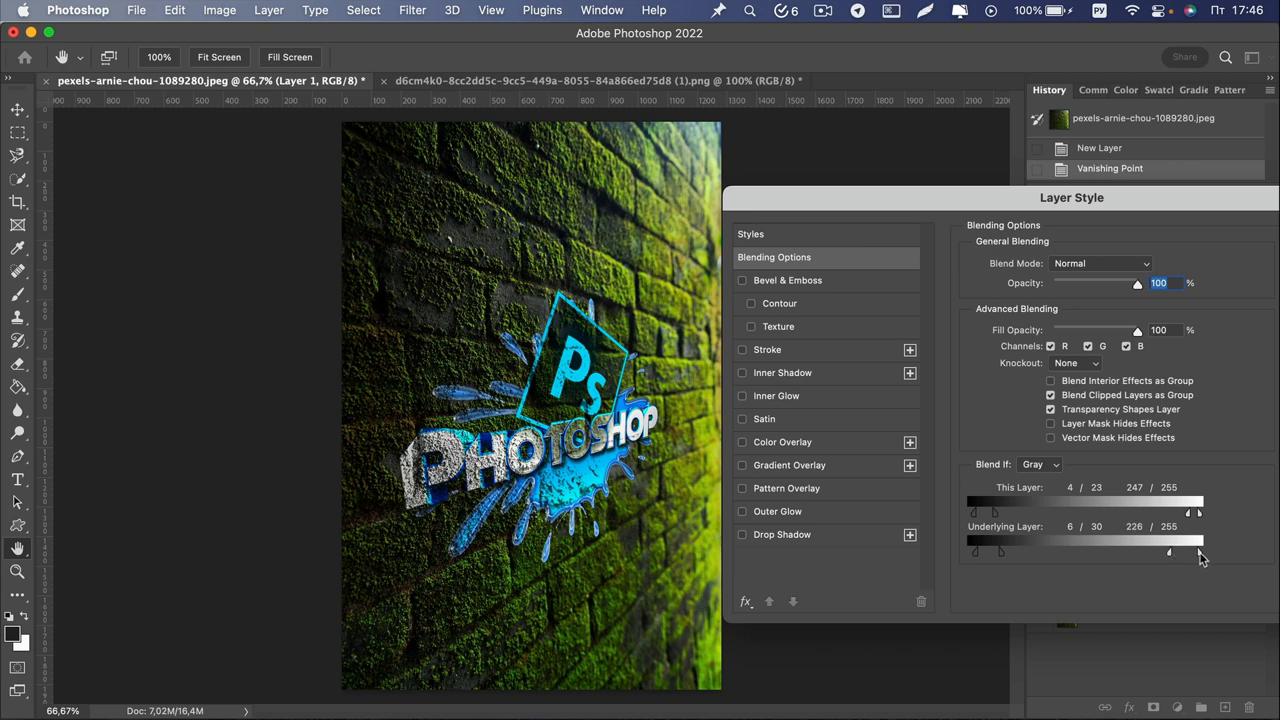
left_click_drag(1197, 510, 1190, 510)
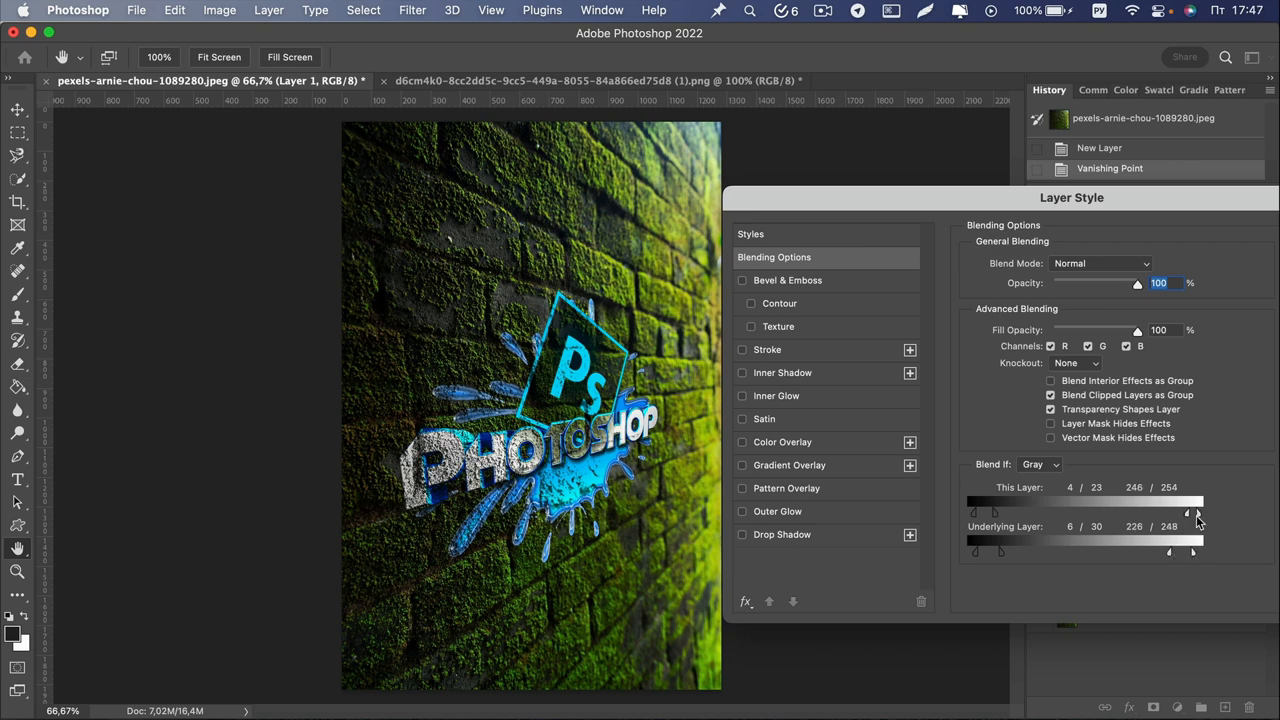
left_click_drag(1195, 551, 1180, 551)
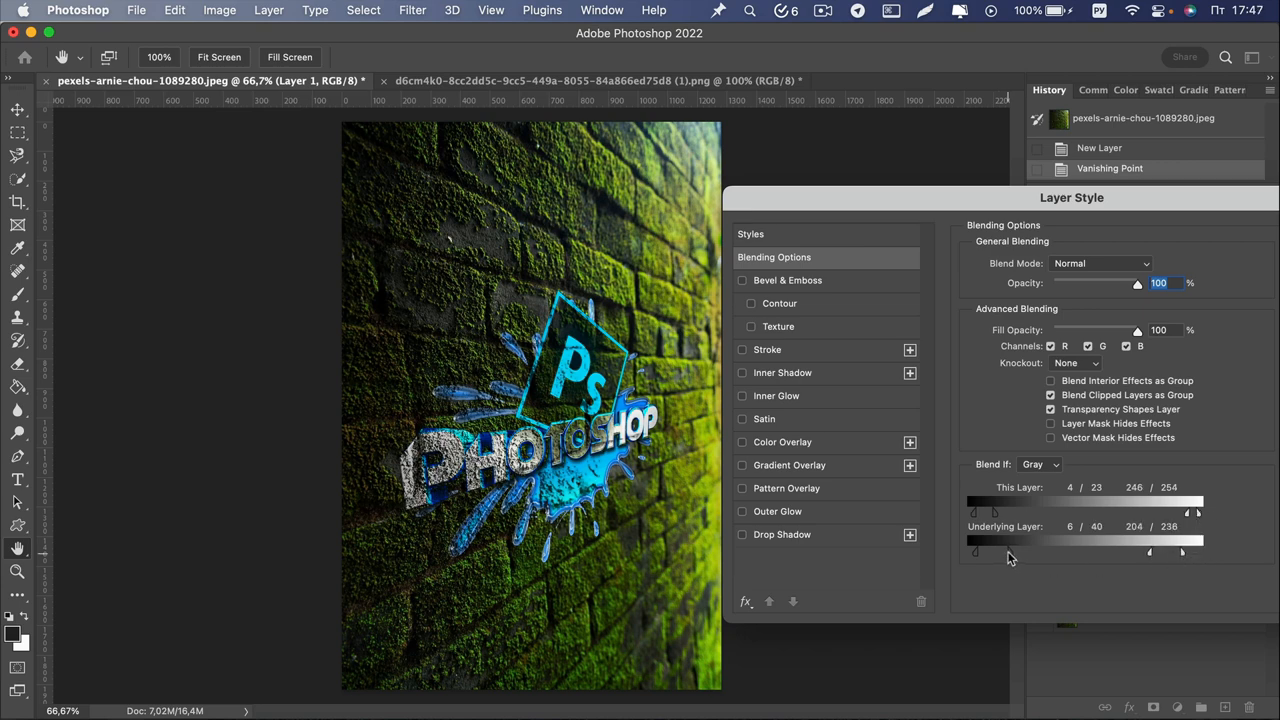
left_click_drag(993, 512, 975, 512)
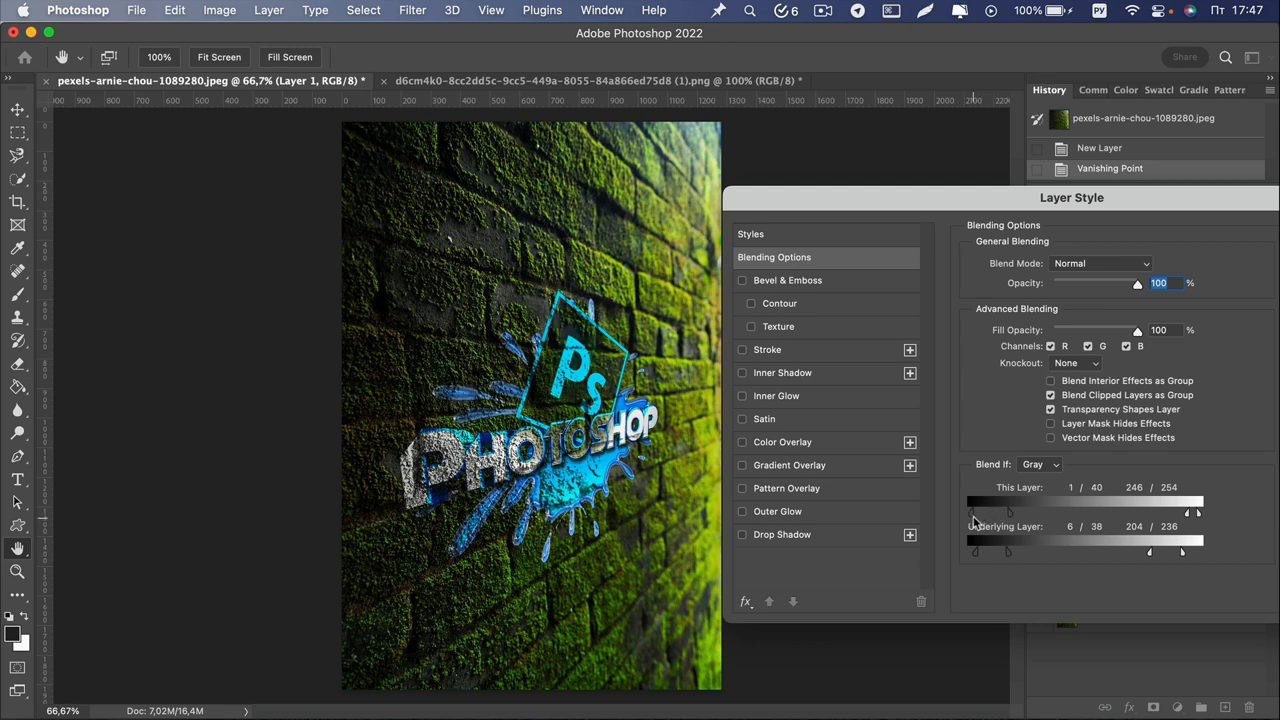